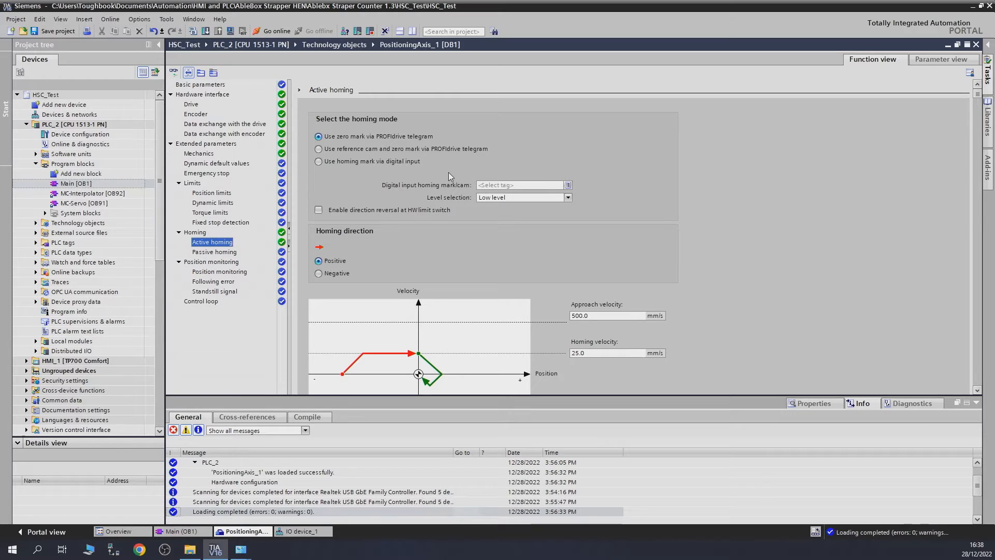
pyautogui.moveTo(401, 184)
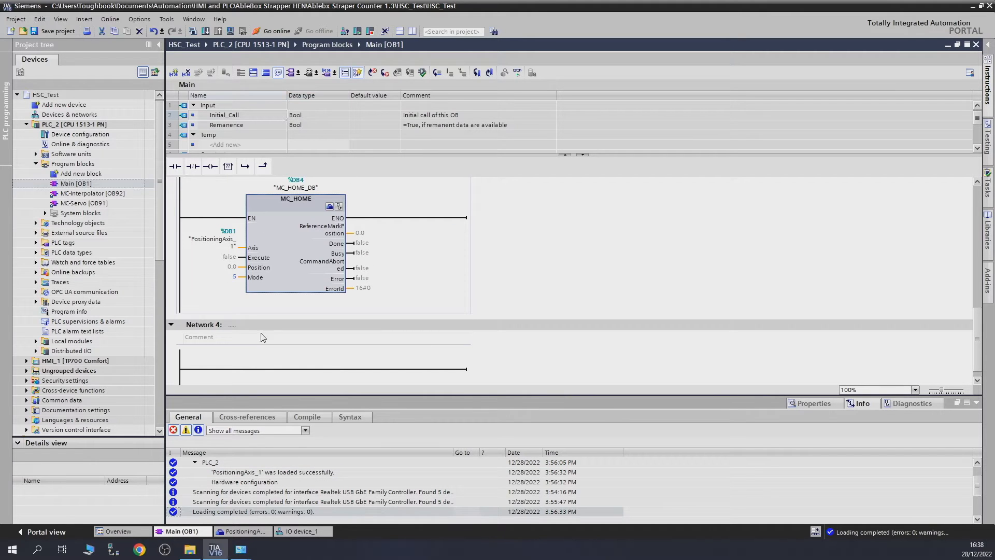
pyautogui.moveTo(273, 268)
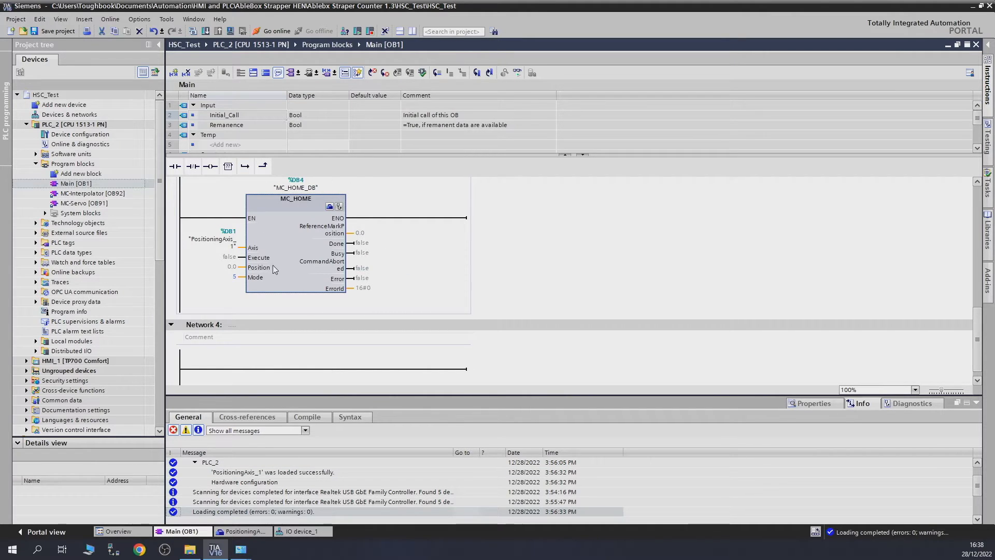
pyautogui.moveTo(373, 311)
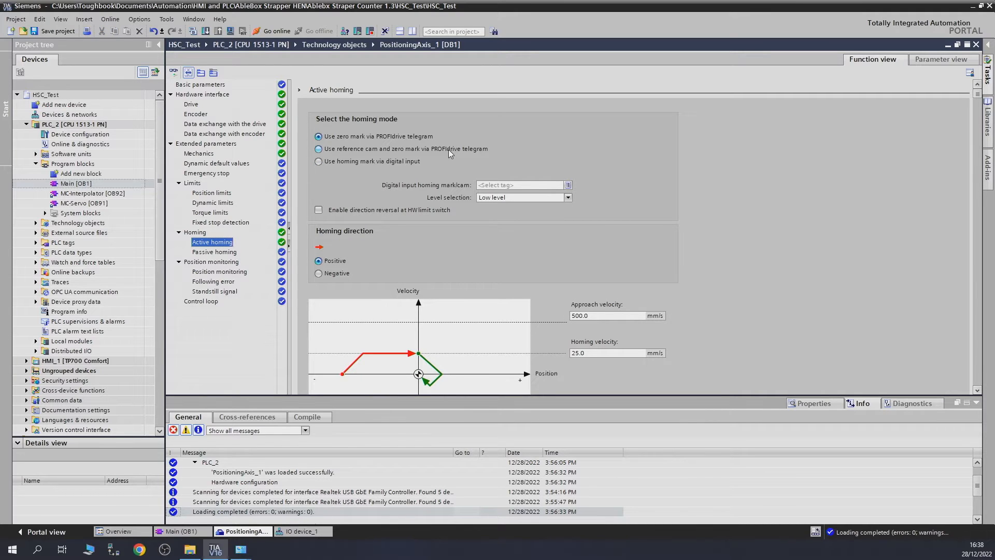
# Step: Choose reference cam and PROFIdrive zero mark homing, then start picking the homing cam input tag
pyautogui.click(317, 149)
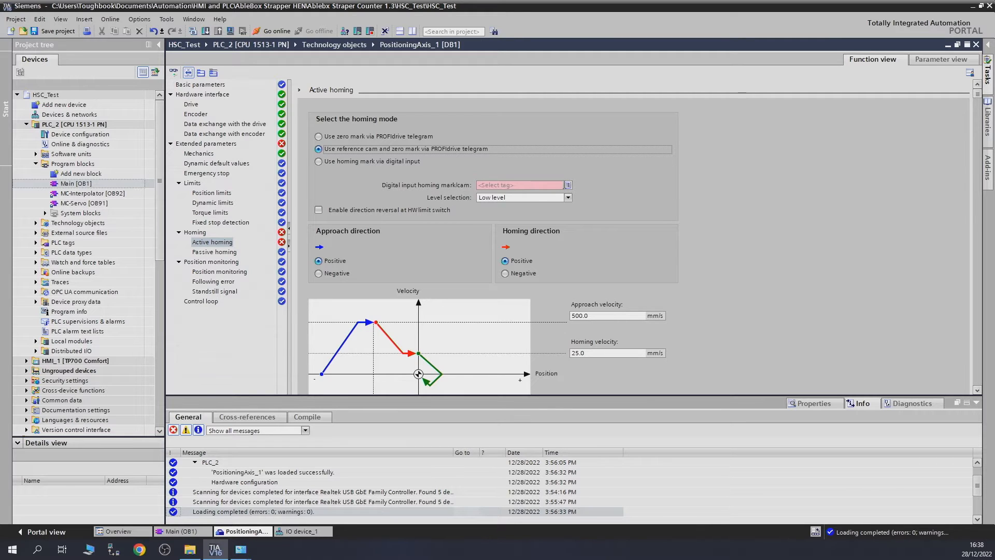
pyautogui.moveTo(464, 187)
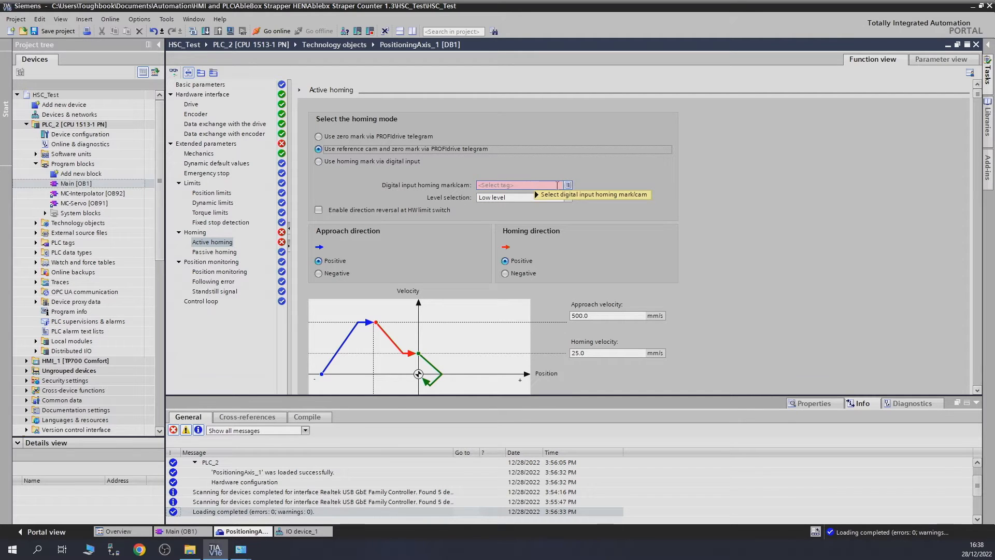
pyautogui.click(565, 184)
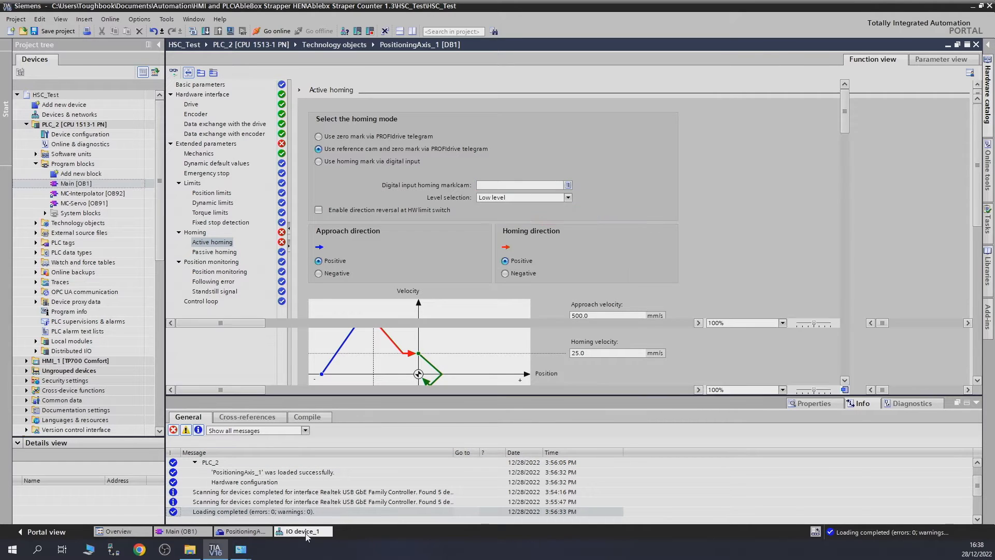
# Step: View IO device_1's digital input module tags, showing Sensor at %I2.1
pyautogui.click(302, 531)
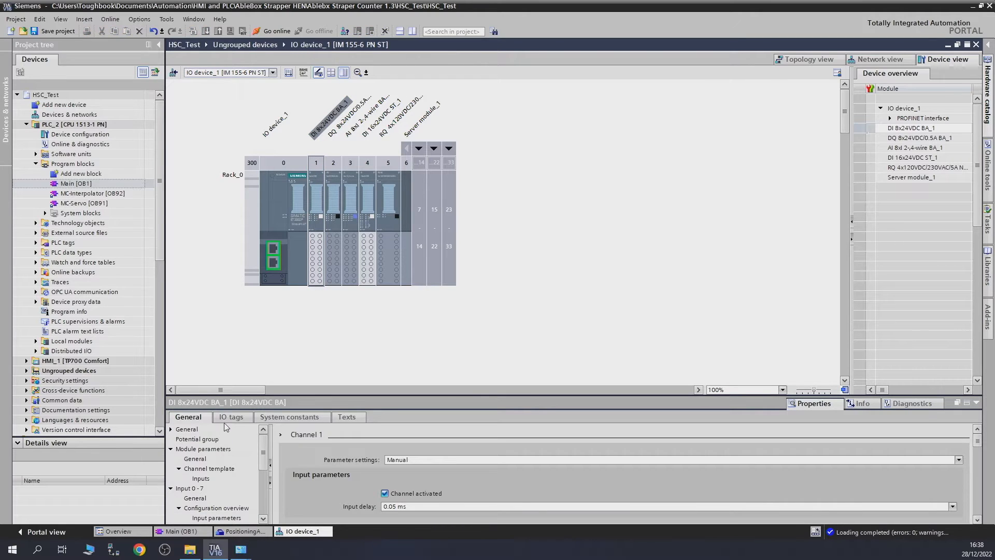
pyautogui.click(231, 416)
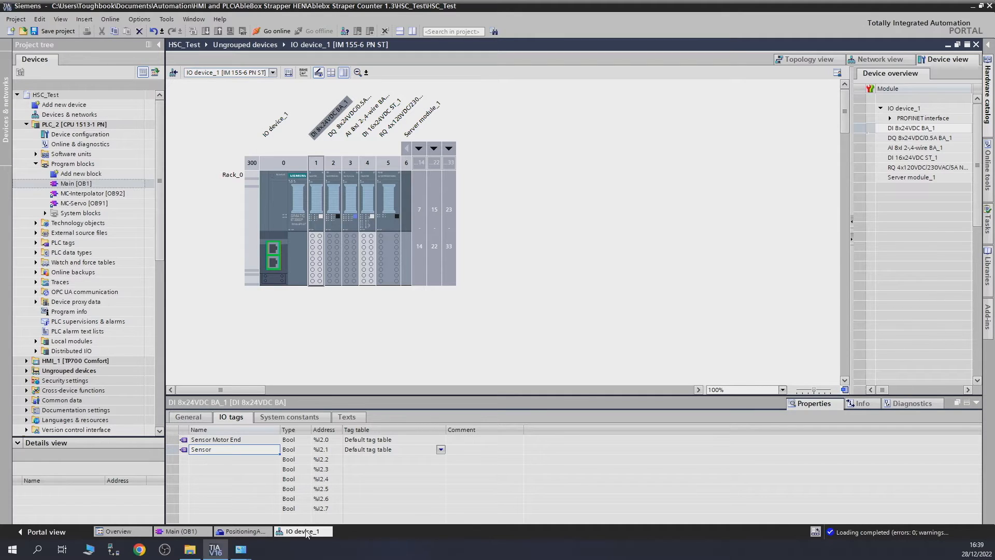
pyautogui.moveTo(217, 536)
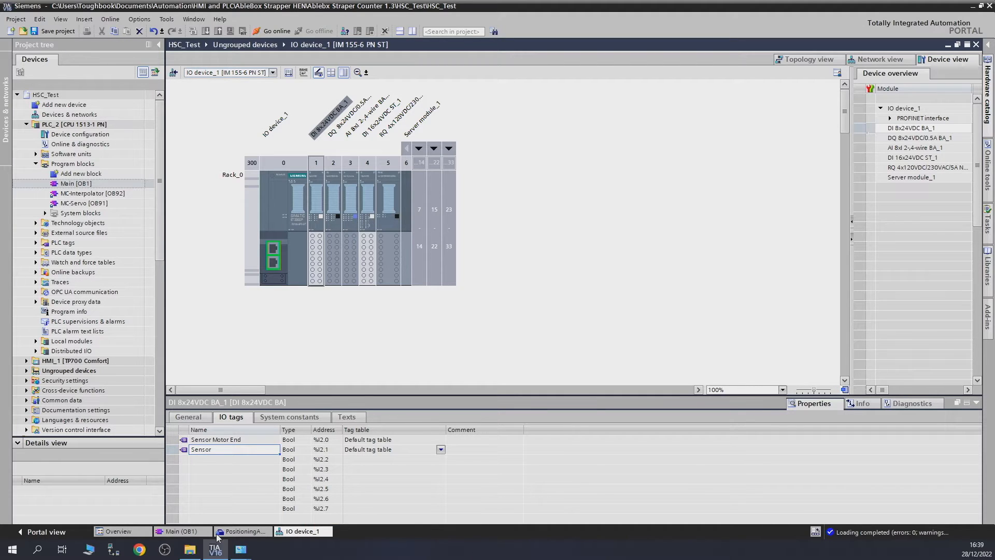
pyautogui.moveTo(240, 535)
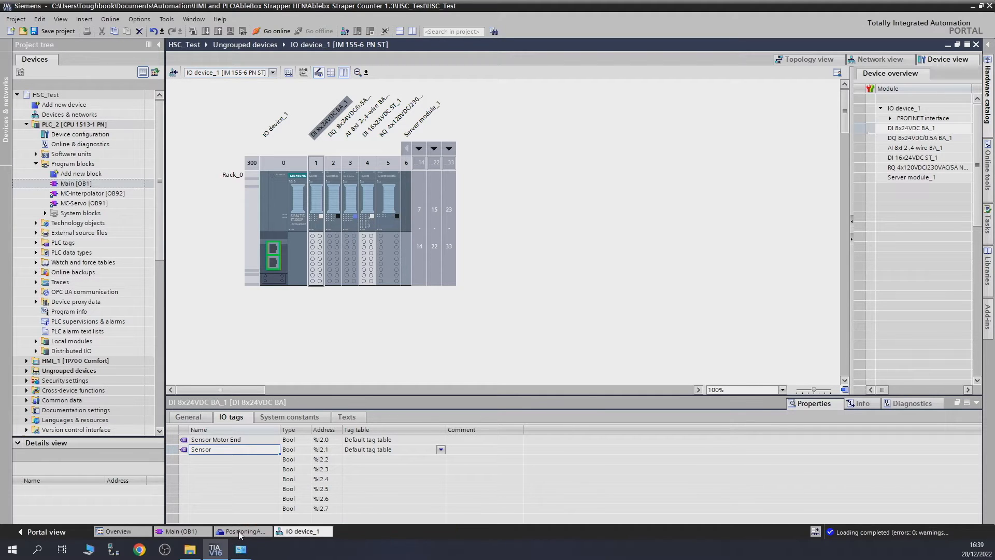
# Step: Back on PositioningAxis_1, use Sensor as the digital input homing mark/cam
pyautogui.click(241, 531)
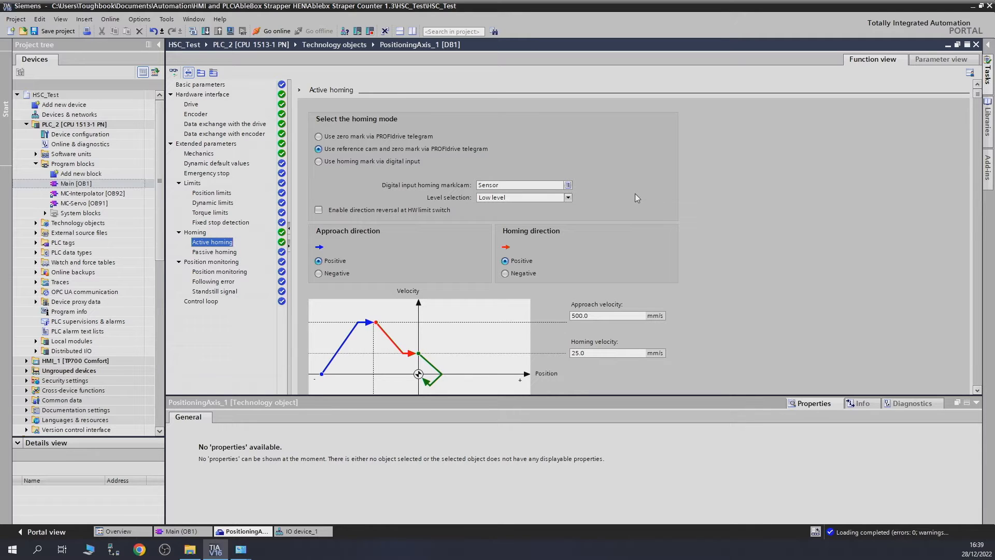
pyautogui.scroll(-3)
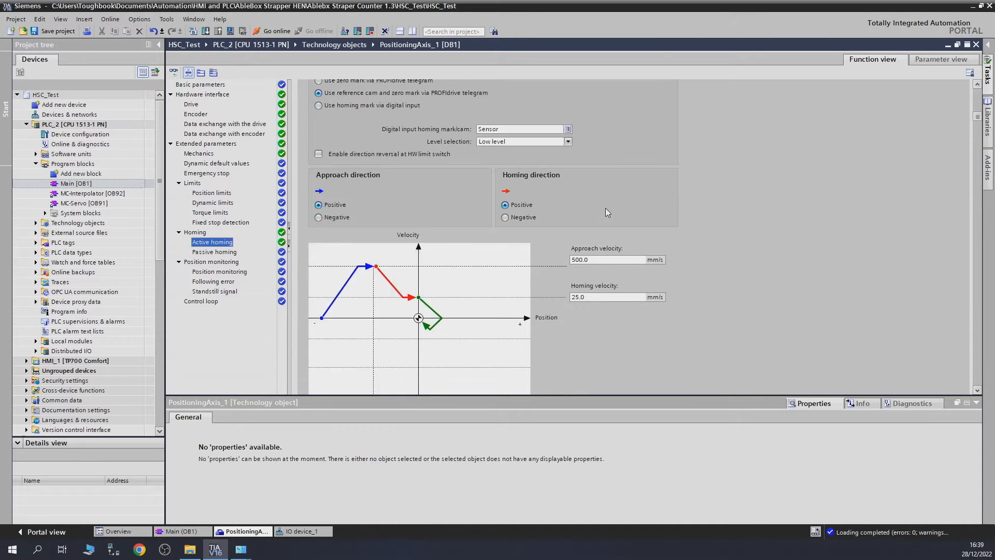
pyautogui.scroll(-3)
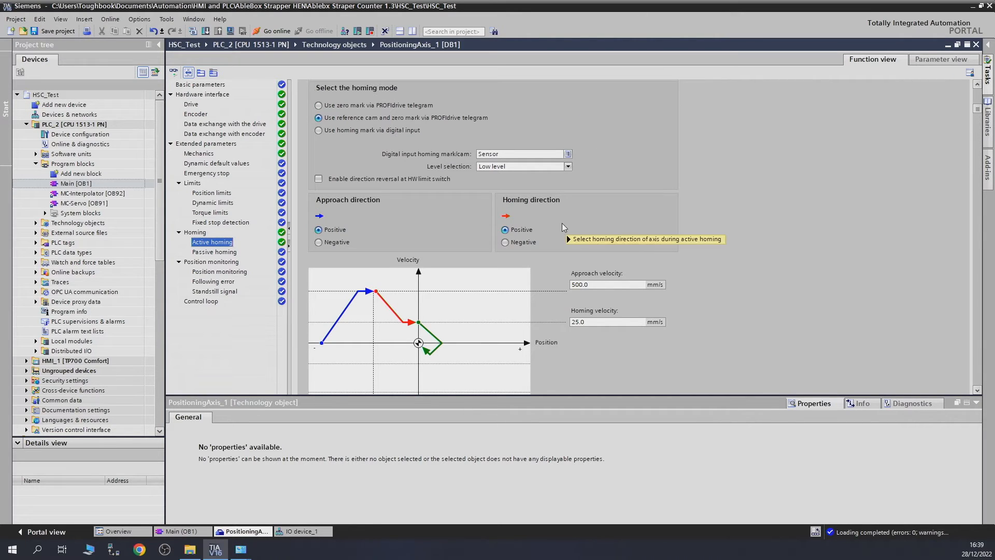
pyautogui.moveTo(555, 229)
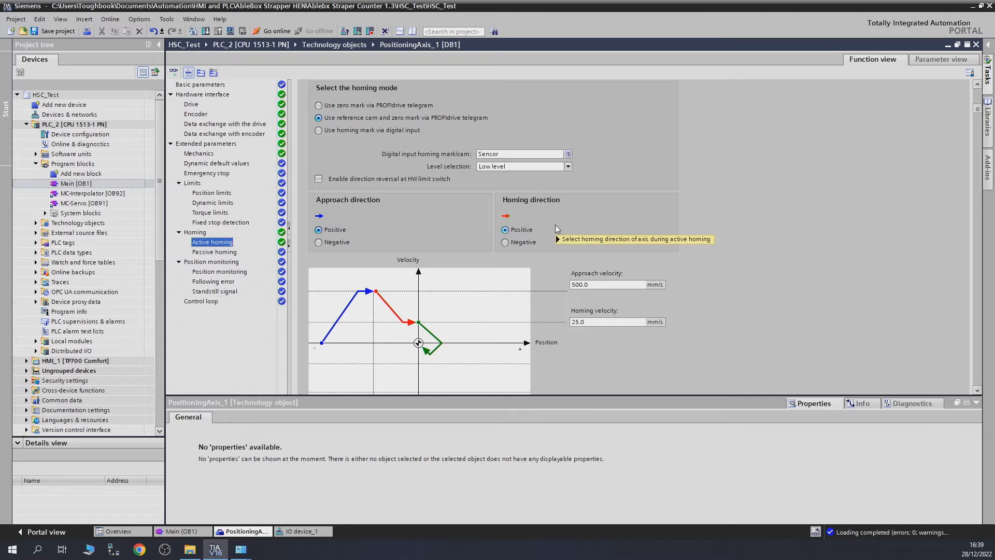
pyautogui.moveTo(556, 229)
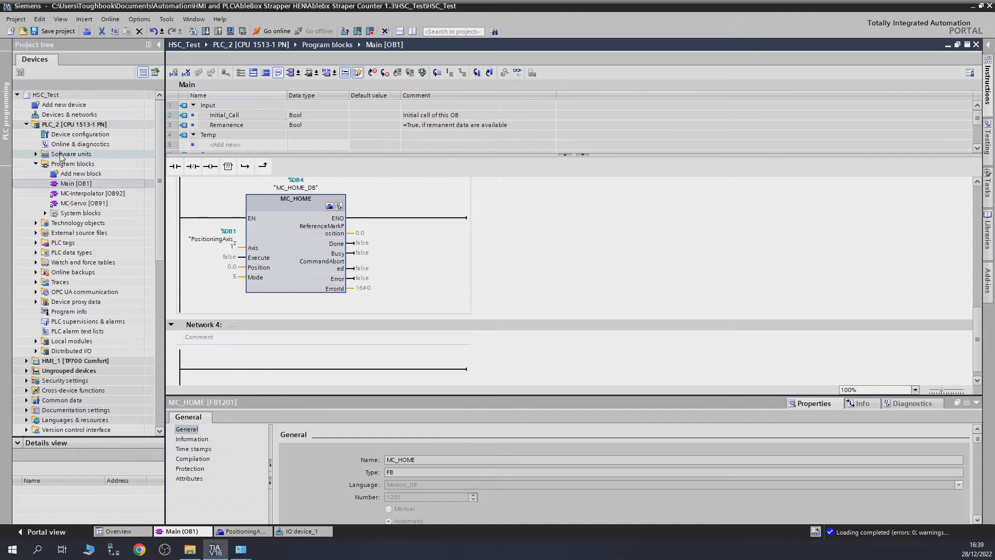
# Step: Download the Sensor homing cam configuration to PLC_2, load it, and finish
pyautogui.click(74, 123)
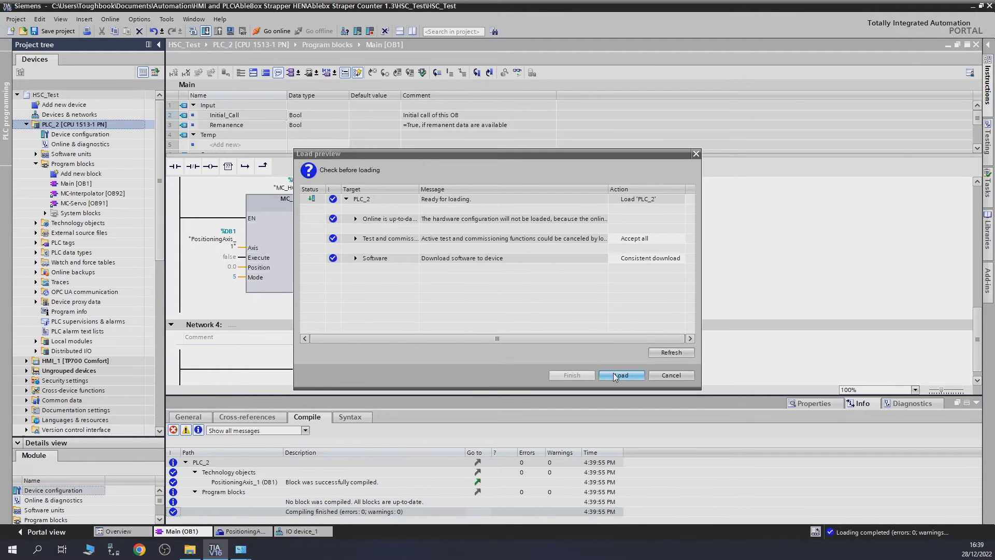
pyautogui.click(620, 375)
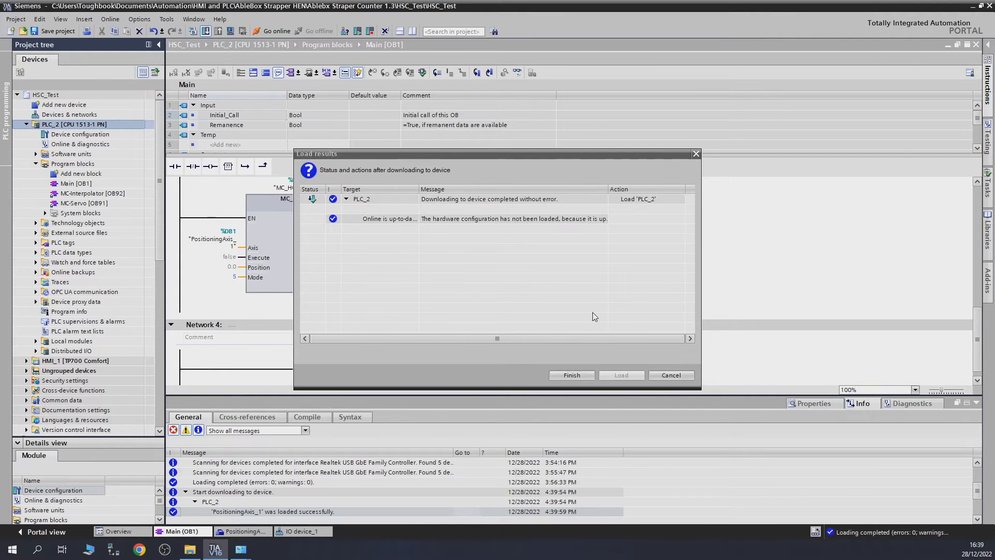
pyautogui.click(569, 375)
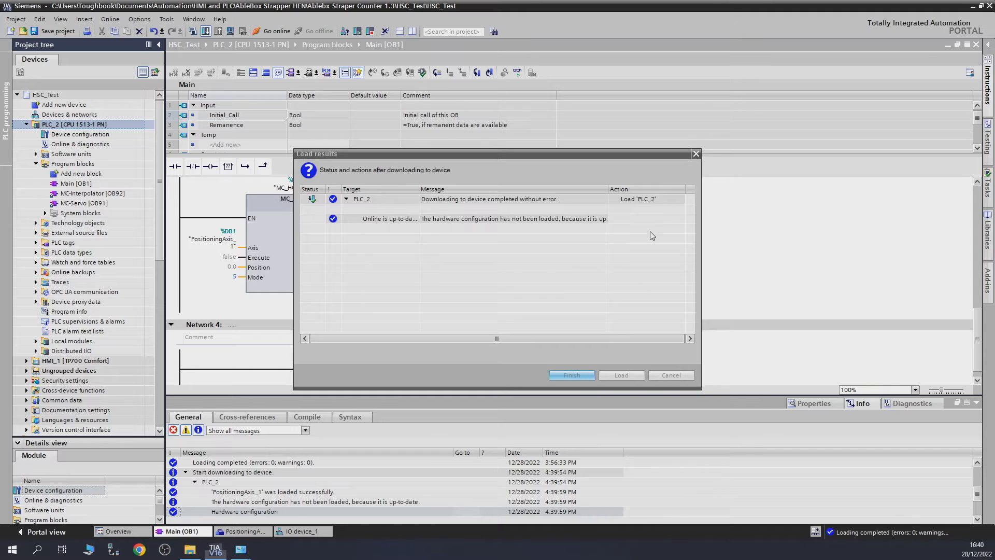
pyautogui.click(570, 375)
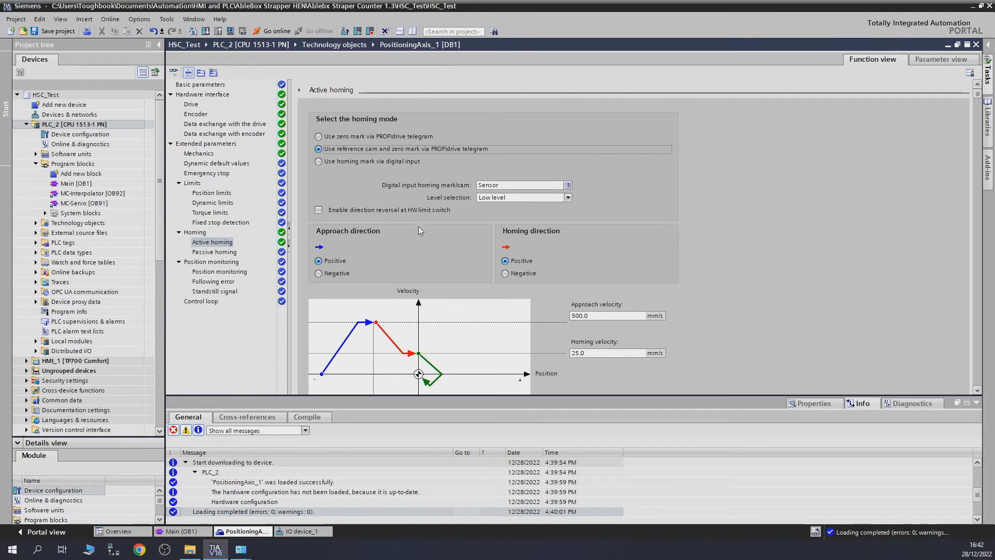
# Step: Select 'Use homing mark via digital input' and review the homing settings below
pyautogui.click(318, 160)
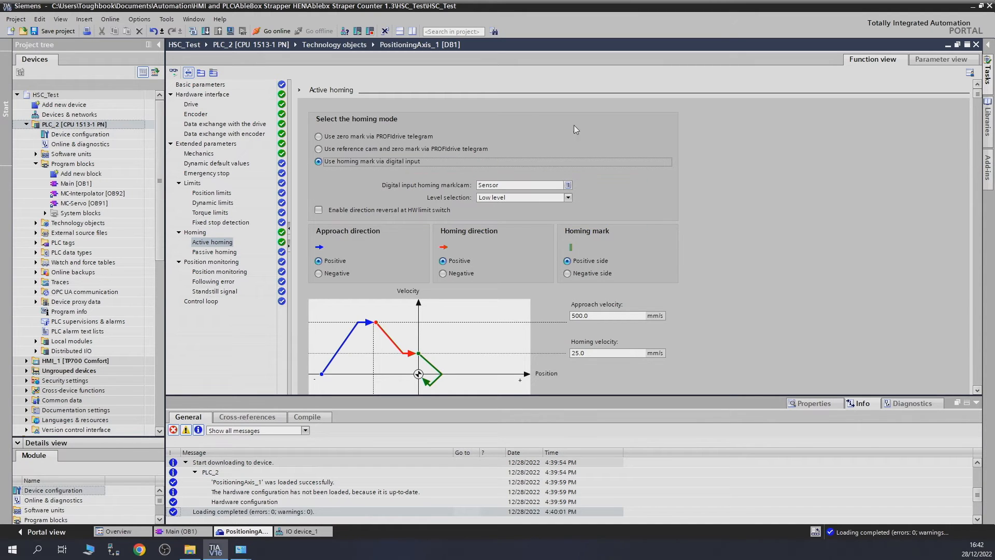
pyautogui.scroll(-3)
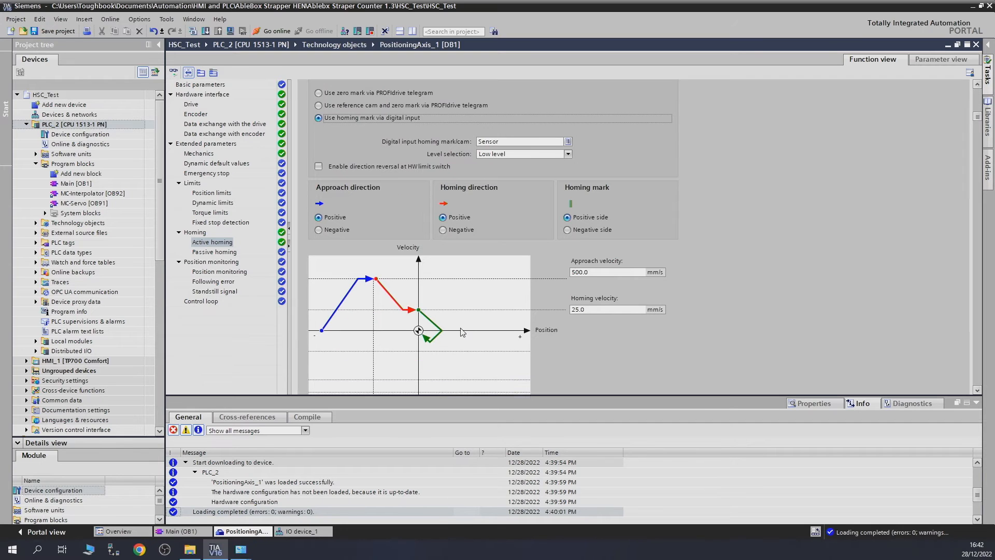
pyautogui.scroll(-3)
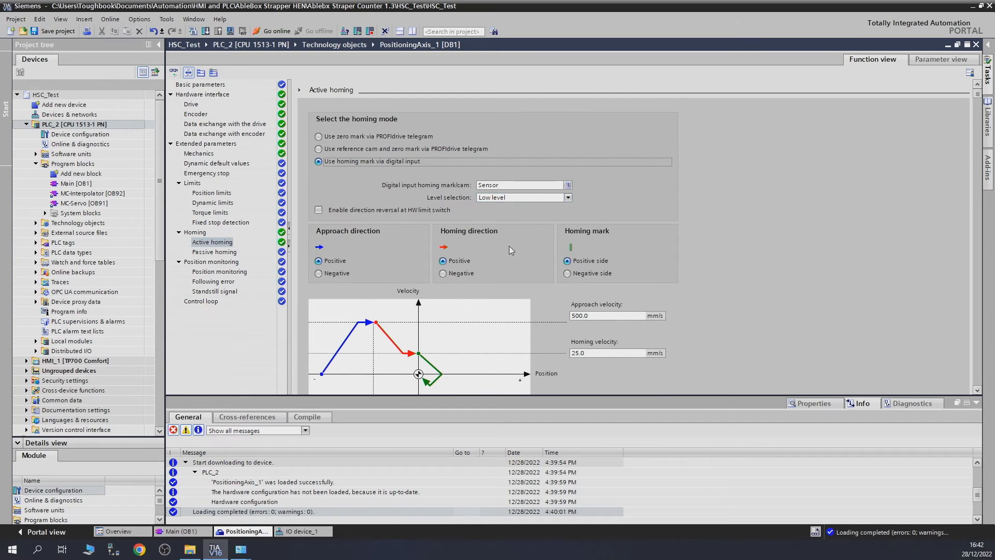
pyautogui.moveTo(531, 258)
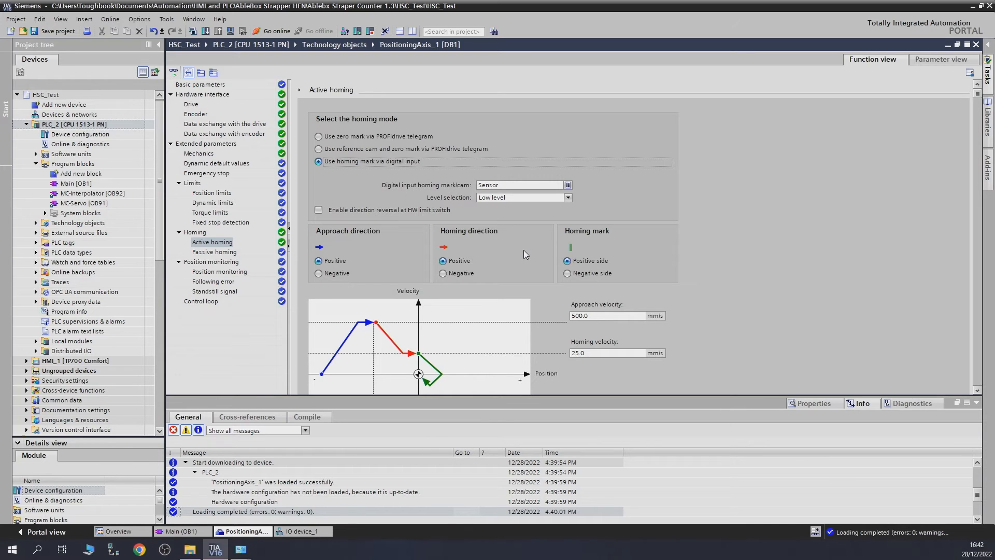
pyautogui.moveTo(486, 240)
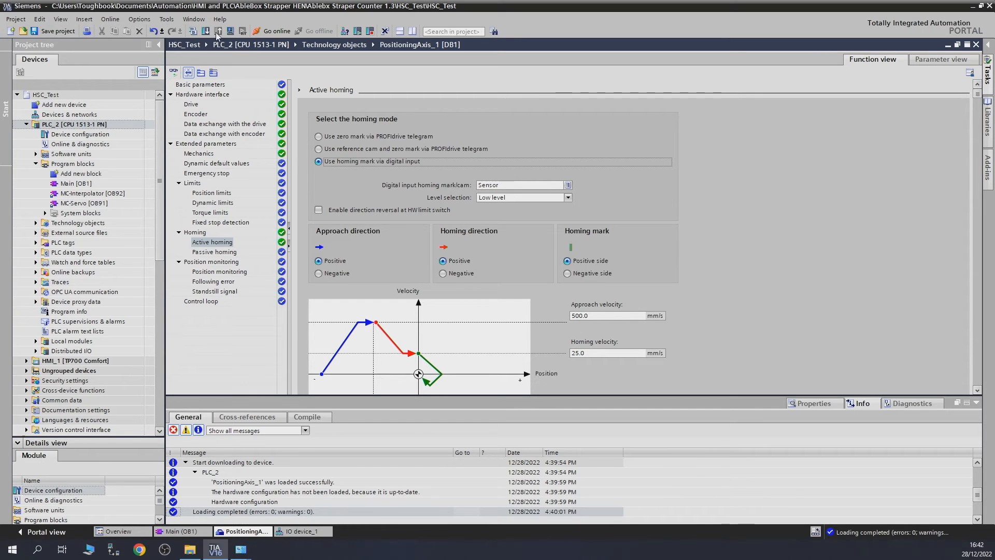
# Step: Download the digital-input homing configuration to PLC_2, load it, and finish
pyautogui.click(205, 31)
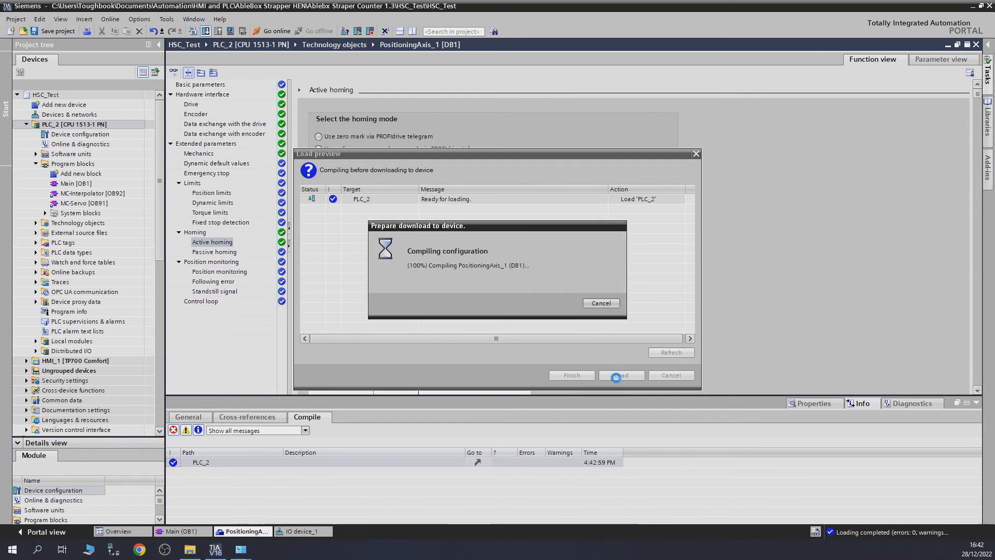
pyautogui.click(621, 375)
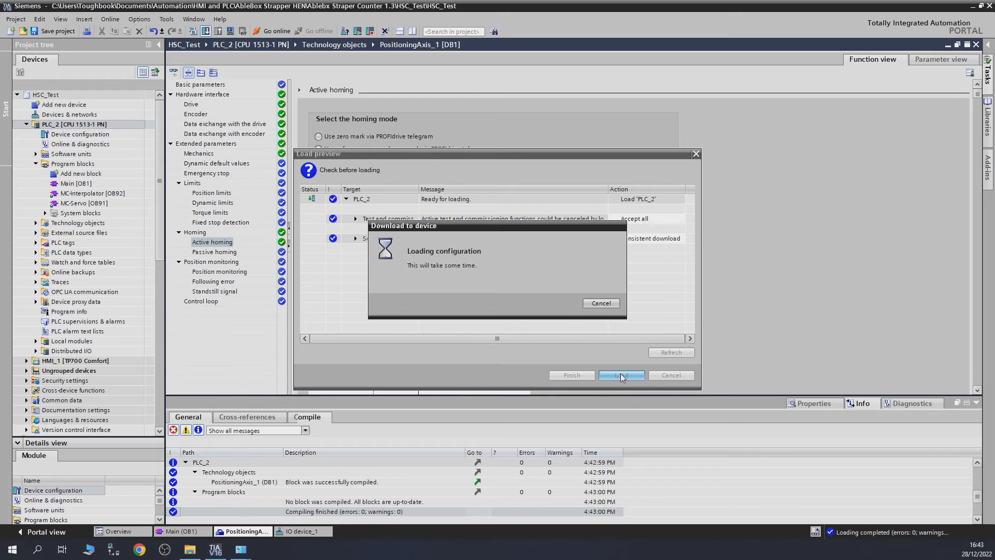
pyautogui.click(621, 375)
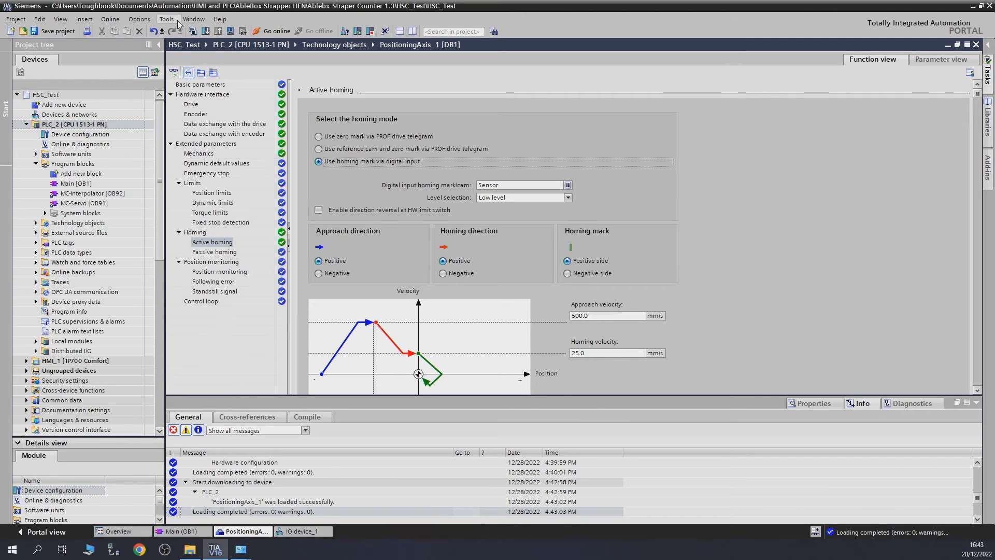
pyautogui.moveTo(422, 263)
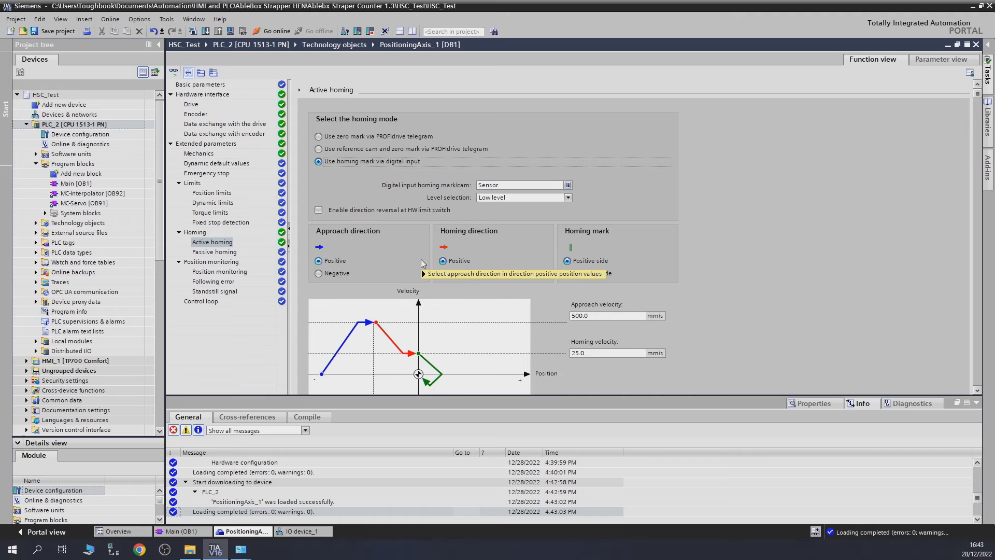